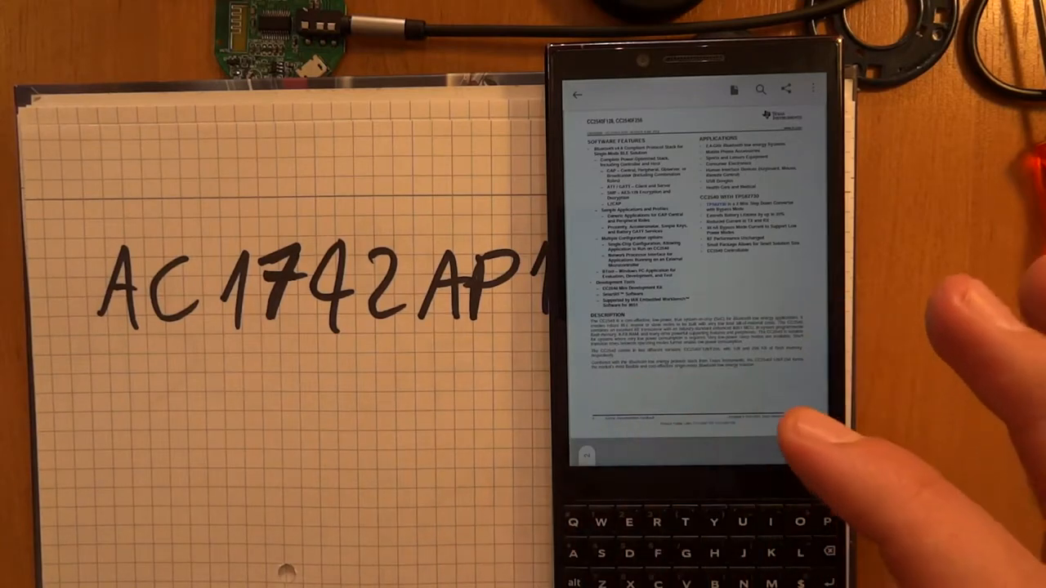
pyautogui.scroll(-3)
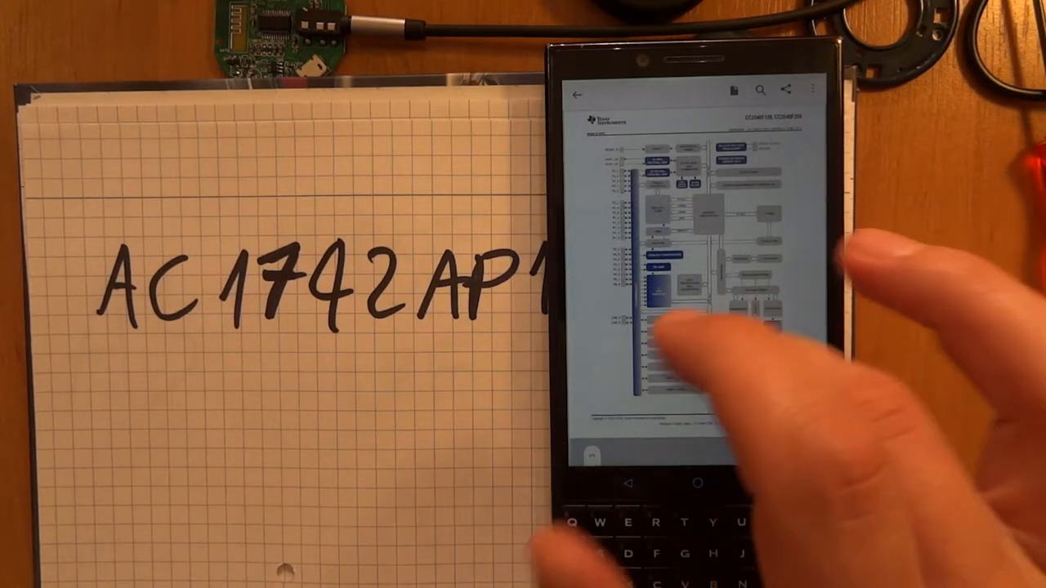
pyautogui.scroll(-3)
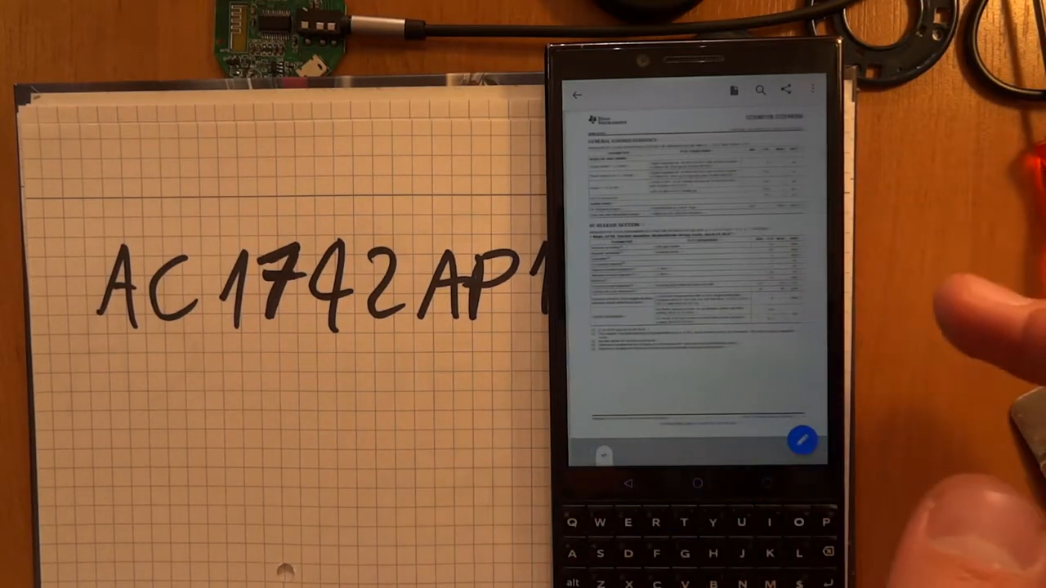
pyautogui.scroll(-3)
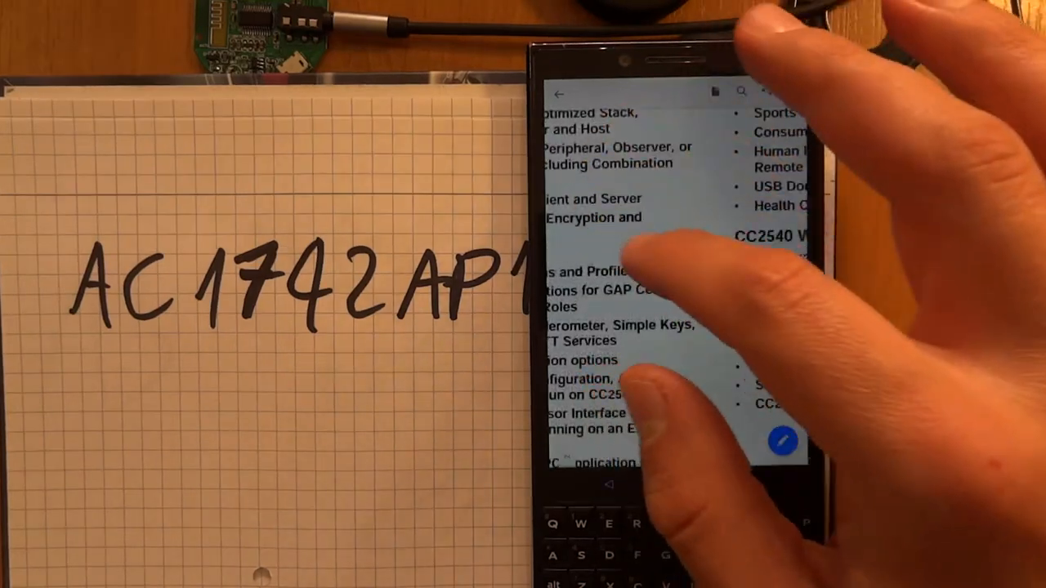